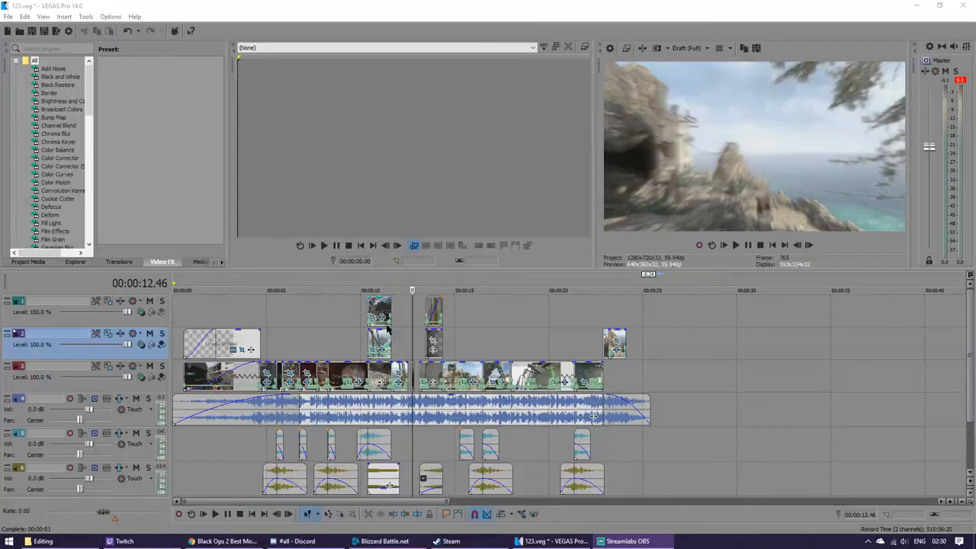
# Select the masked gun event on the top track near 00:00:14 to preview it.
pyautogui.click(316, 291)
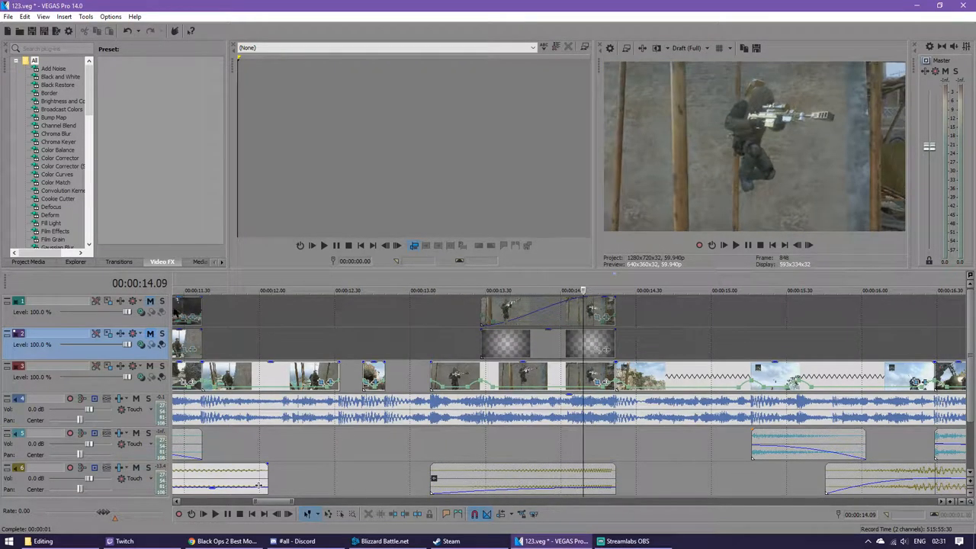
pyautogui.click(547, 309)
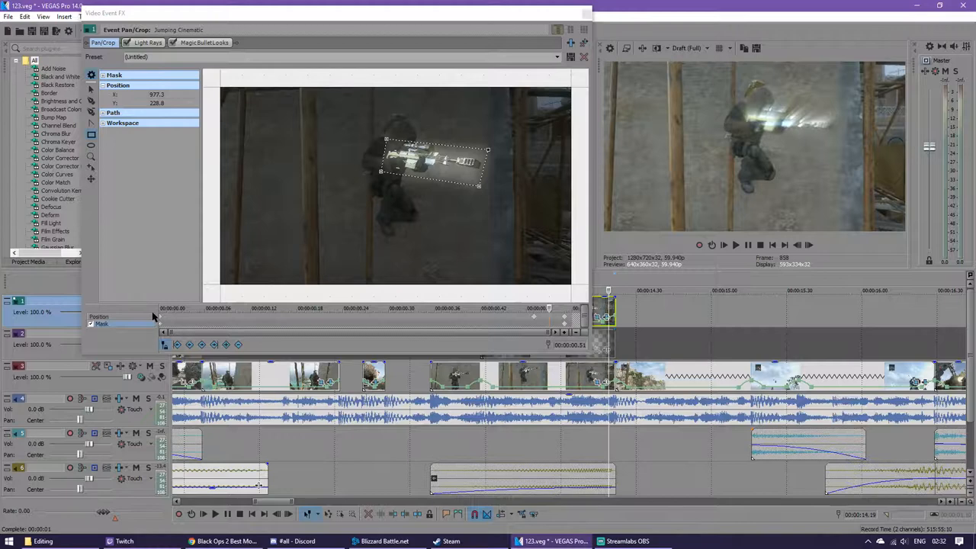
# Check the event's Light Rays and Magic Bullet Looks FX, then launch the Looks editor.
pyautogui.click(148, 42)
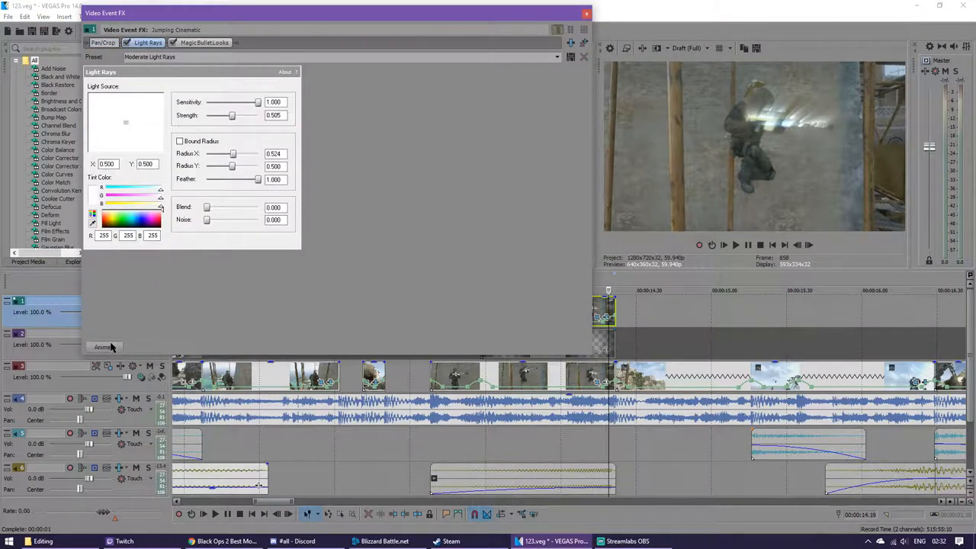
pyautogui.click(203, 41)
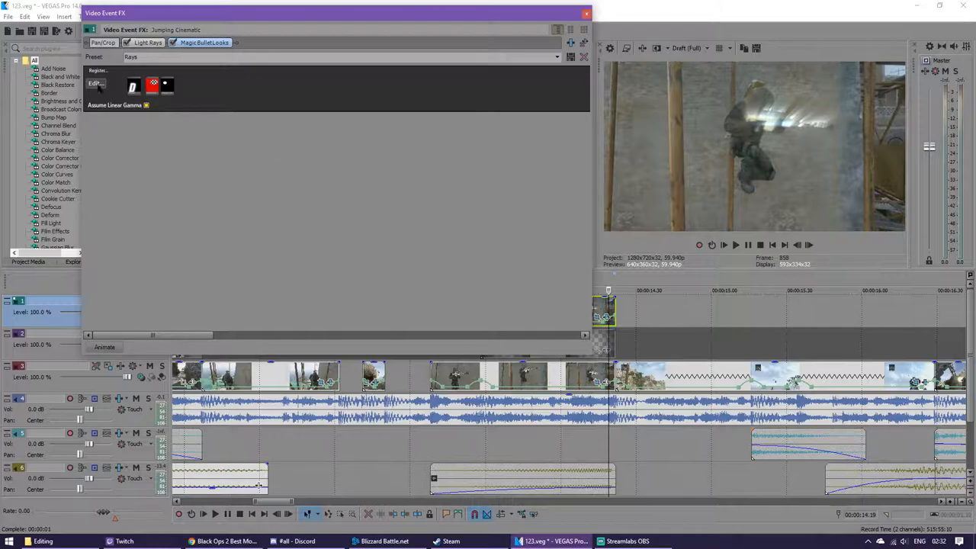
pyautogui.click(94, 83)
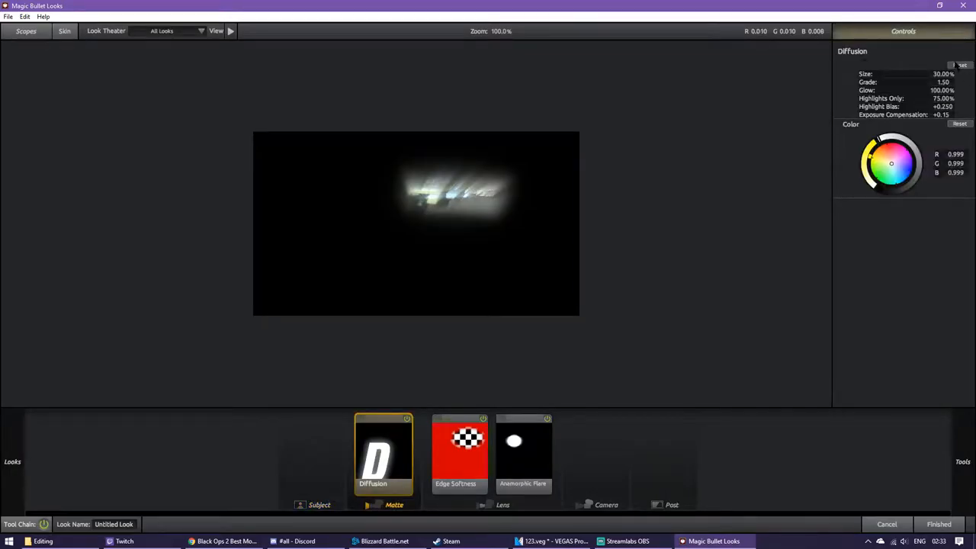
# Inspect the Edge Softness and Anamorphic Flare tool settings, then close Magic Bullet Looks.
pyautogui.click(459, 454)
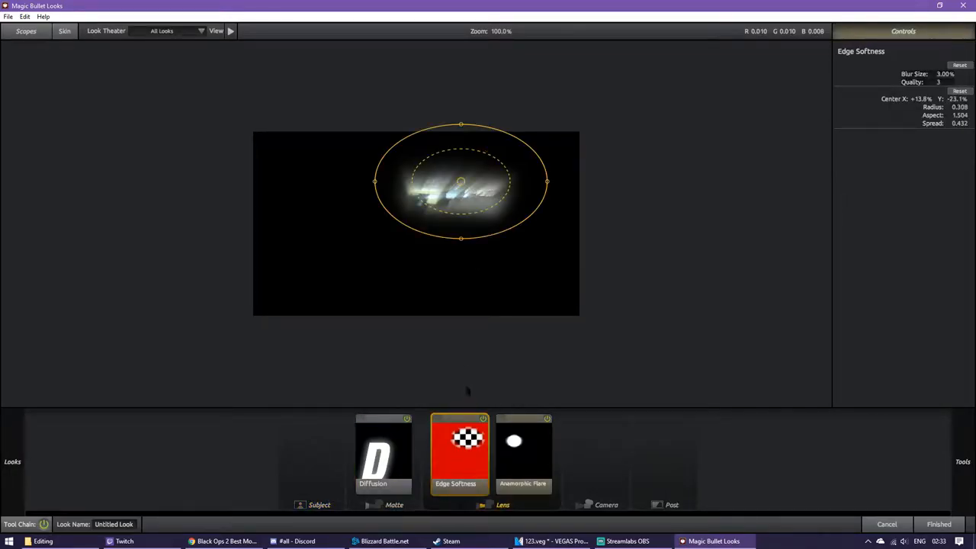
pyautogui.click(523, 452)
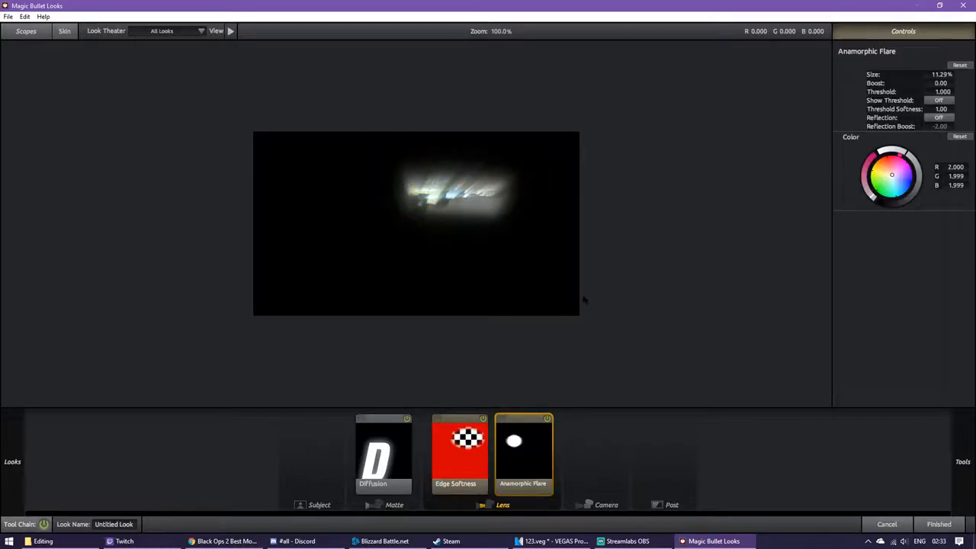
pyautogui.click(553, 541)
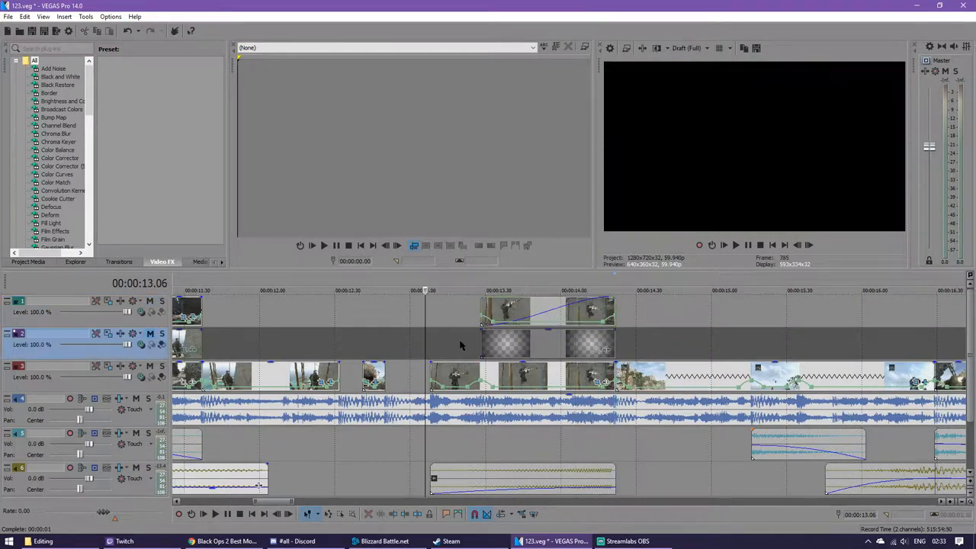
# Mute music track 4 and move ahead to the short clip near 48 seconds.
pyautogui.click(466, 289)
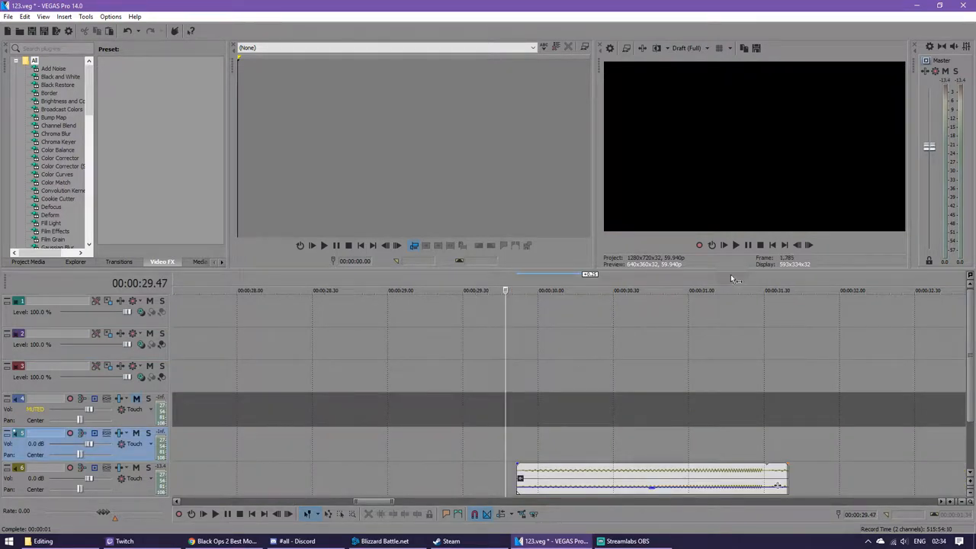
pyautogui.click(723, 245)
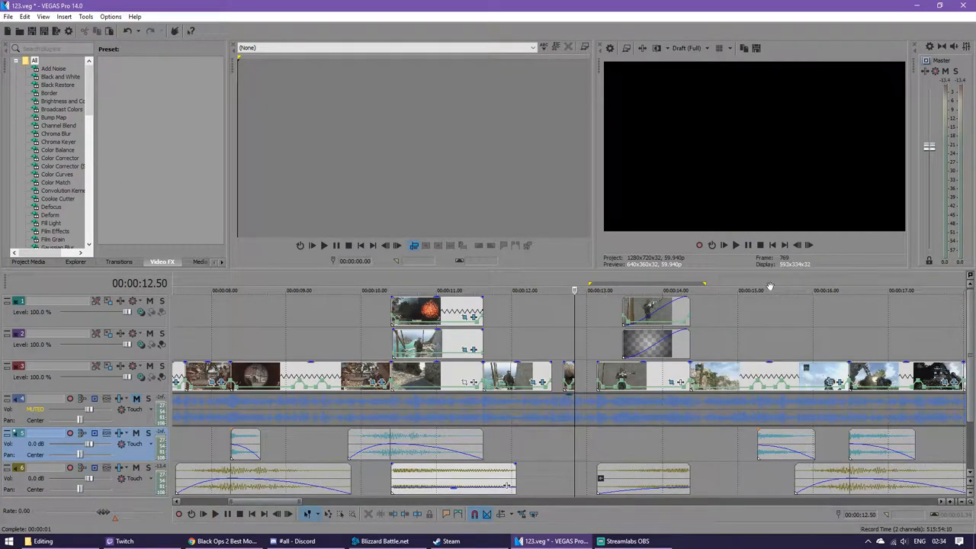
pyautogui.click(735, 245)
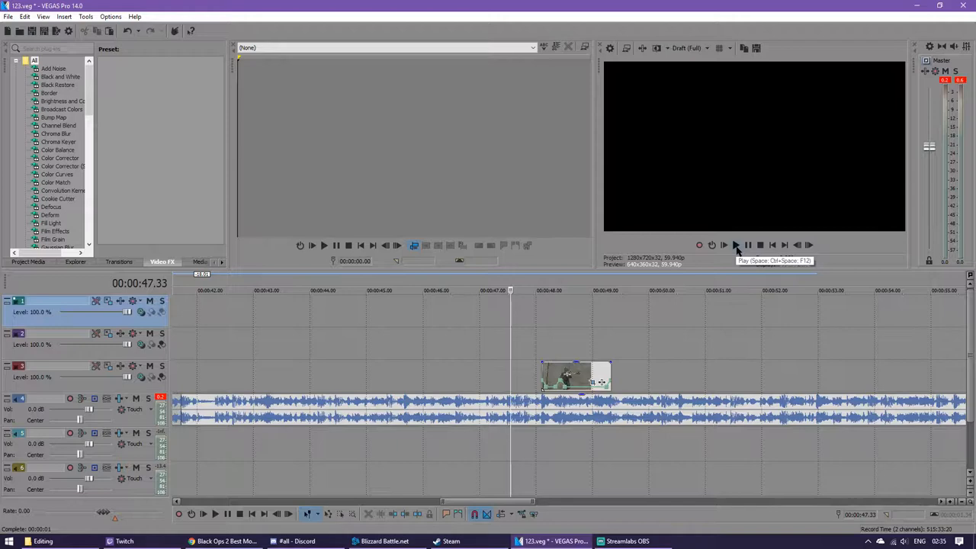
# Play the 48-second gun clip, copy it onto track 2, and open the copy's options.
pyautogui.click(722, 245)
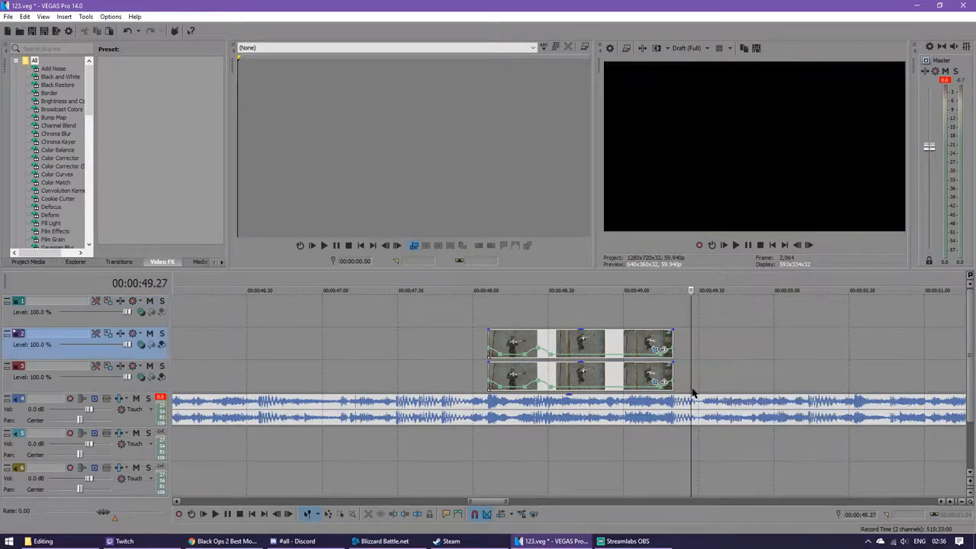
pyautogui.rightClick(693, 393)
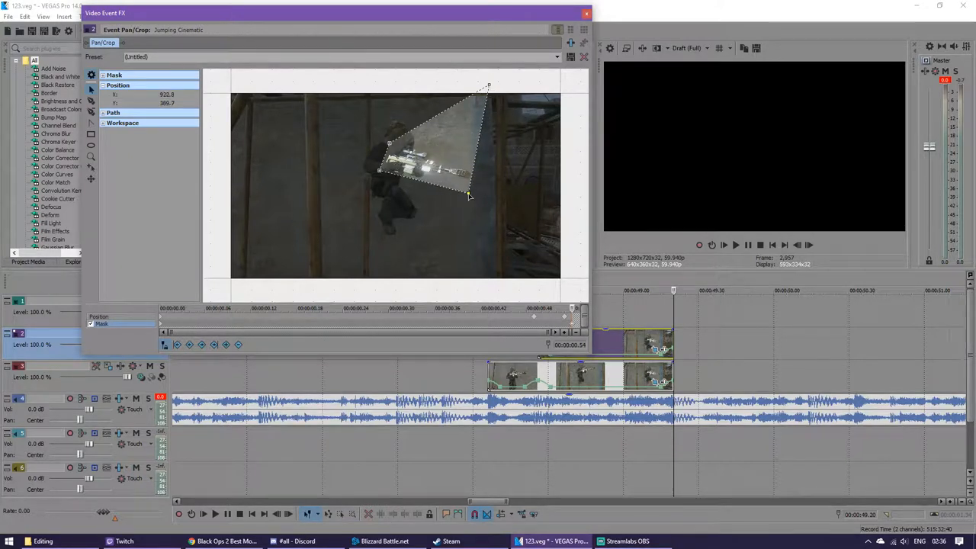
# Draw a mask around the rifle on the duplicate clip with feather type Both.
pyautogui.moveTo(487, 84); pyautogui.dragTo(481, 165)
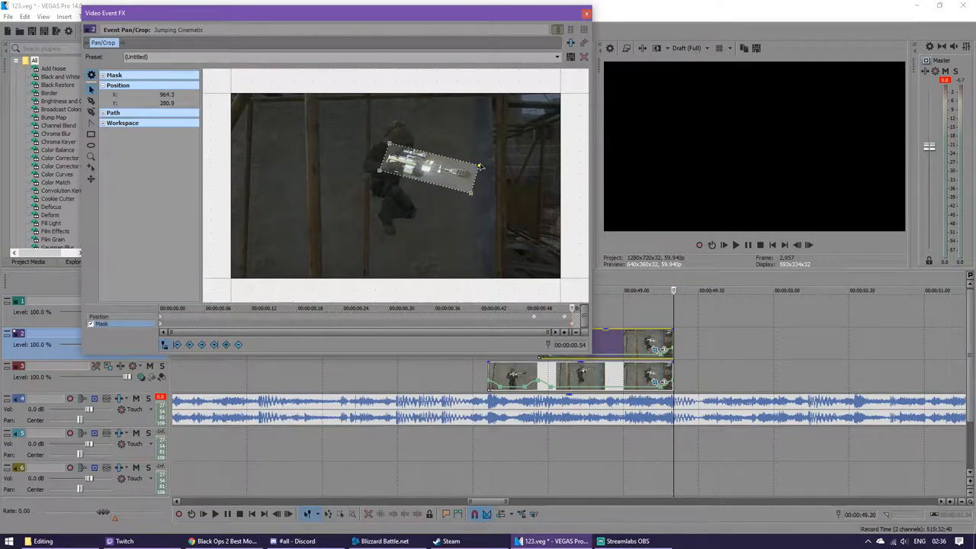
pyautogui.click(113, 113)
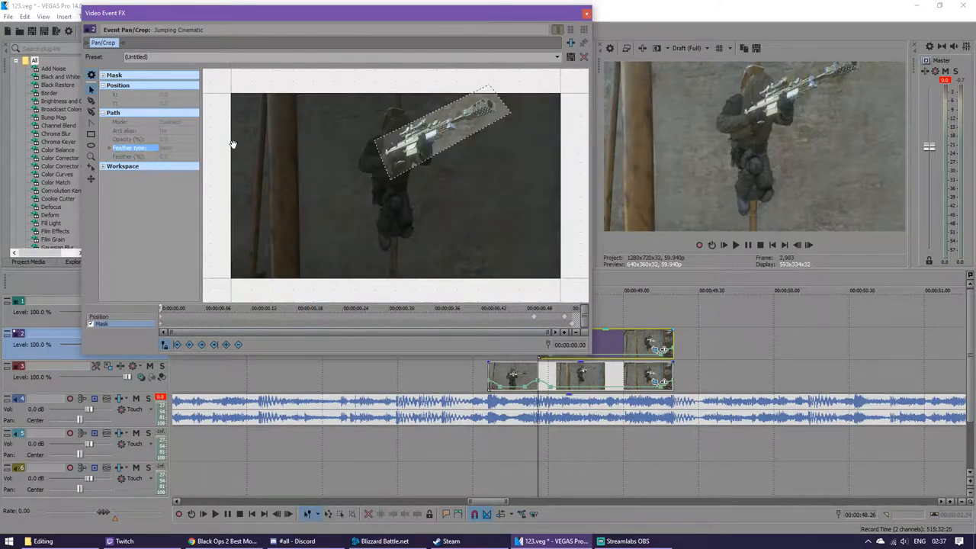
pyautogui.click(194, 147)
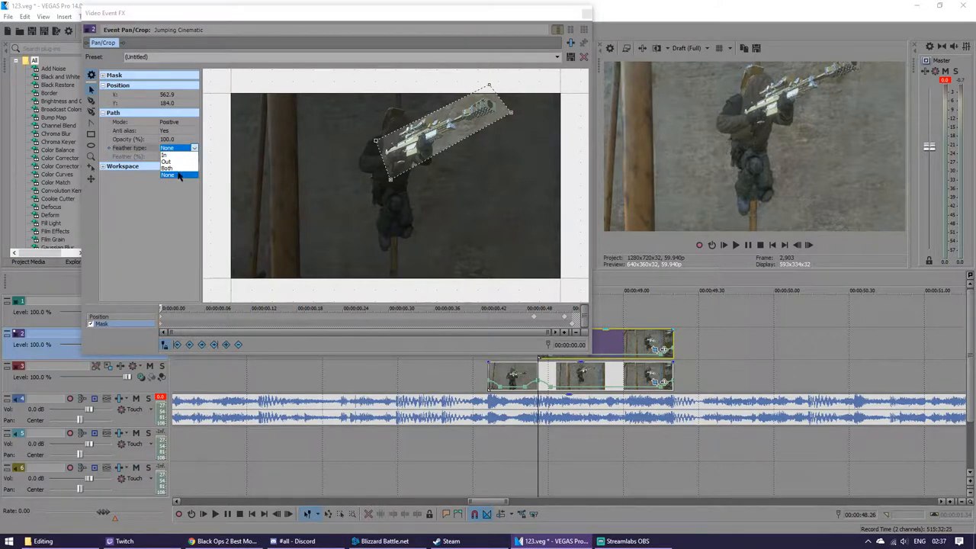
pyautogui.click(584, 57)
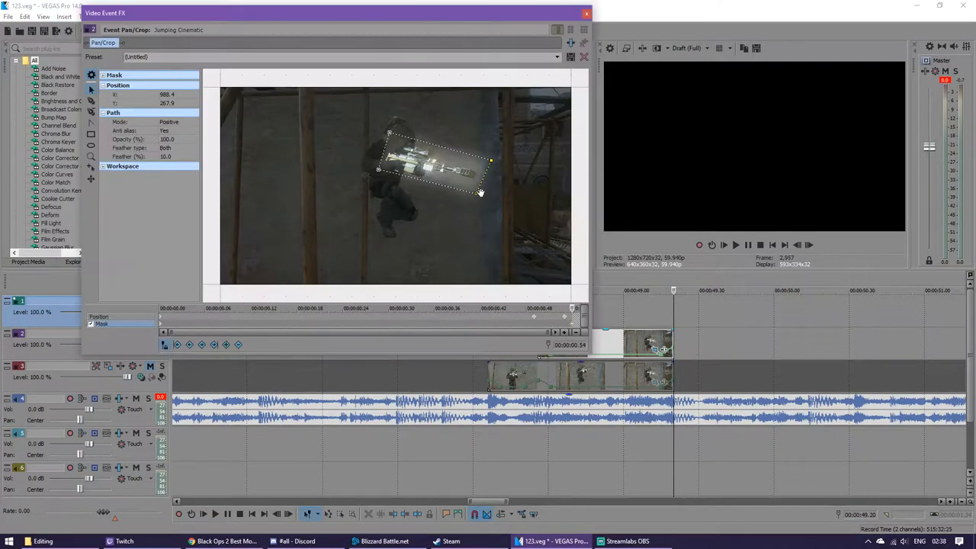
pyautogui.moveTo(480, 191); pyautogui.dragTo(373, 171)
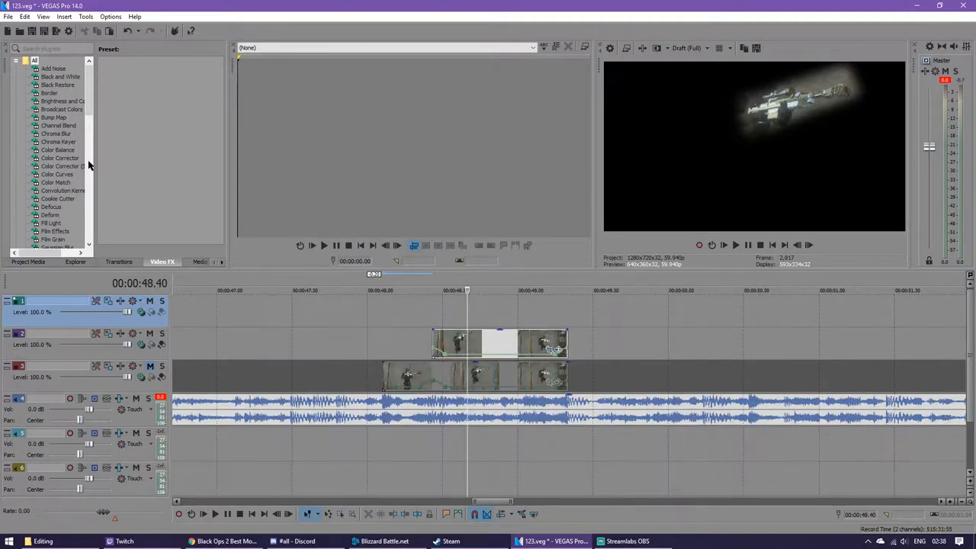
pyautogui.moveTo(50, 148)
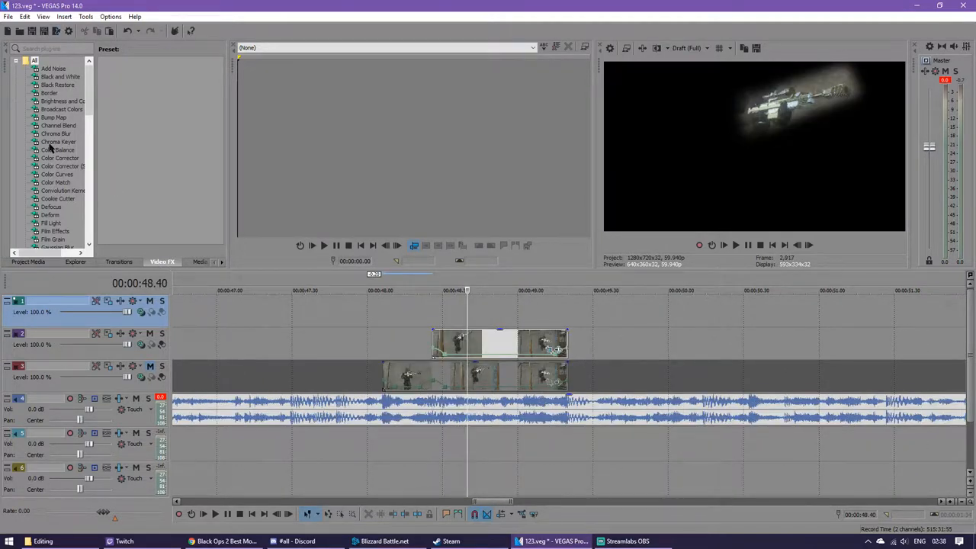
# Add Light Rays to the masked rifle clip, keep it as Gun Glow, and close.
pyautogui.click(54, 141)
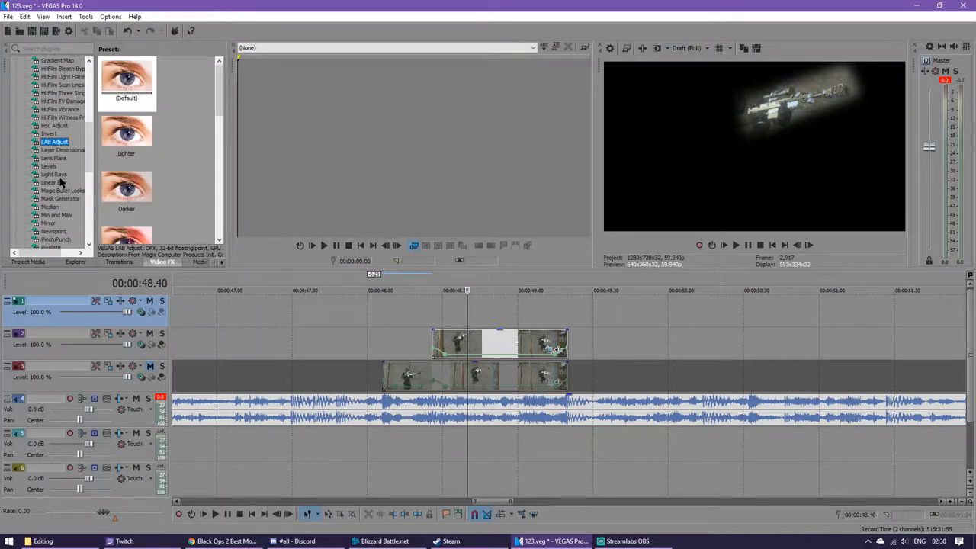
pyautogui.doubleClick(53, 174)
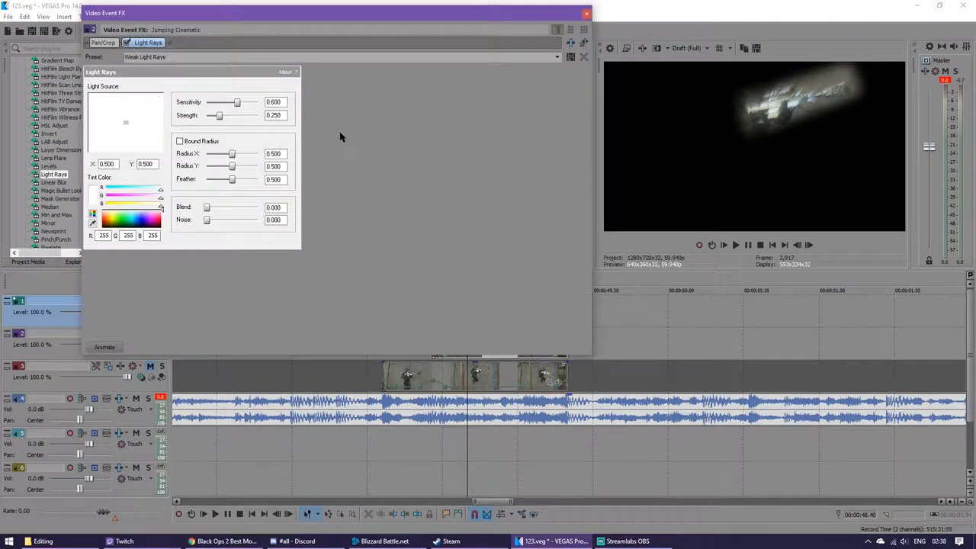
pyautogui.moveTo(197, 251)
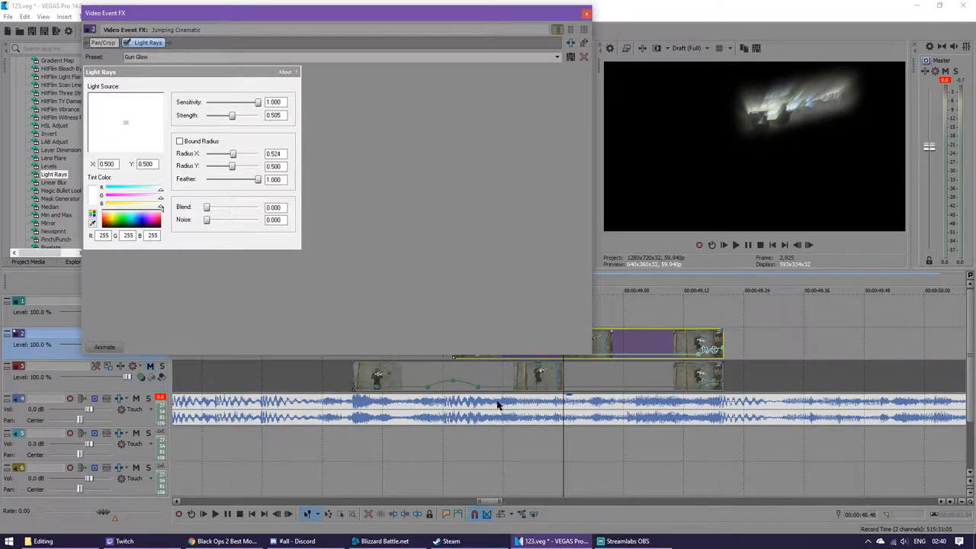
pyautogui.moveTo(370, 265)
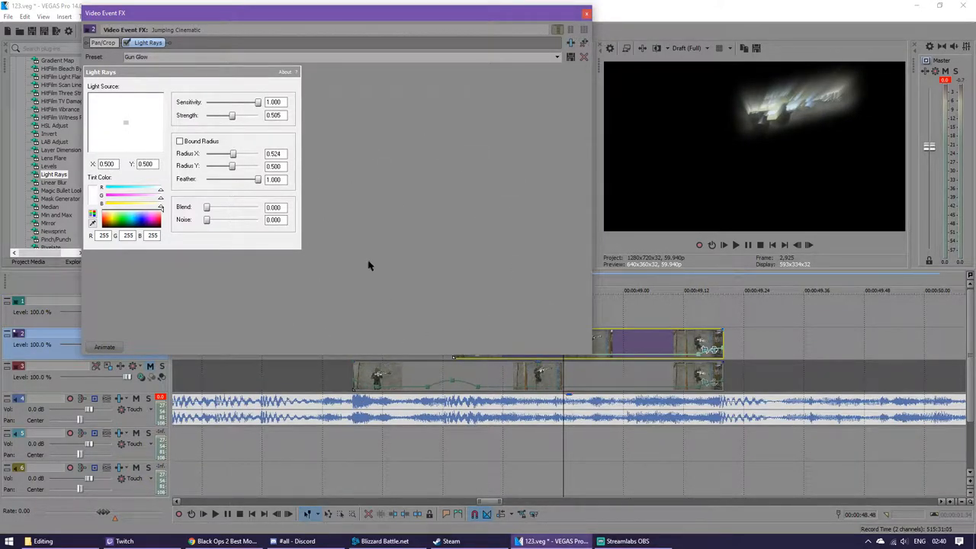
pyautogui.moveTo(430, 166)
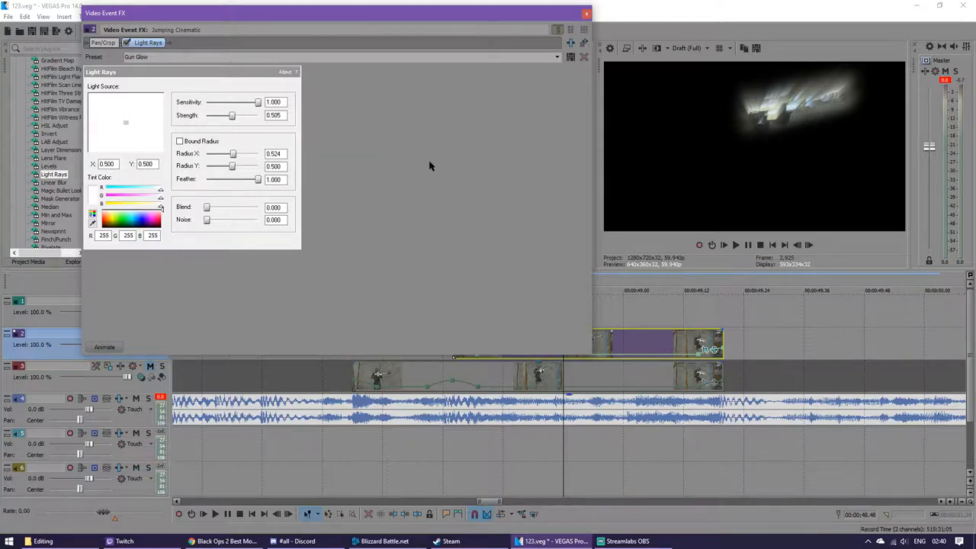
pyautogui.click(586, 13)
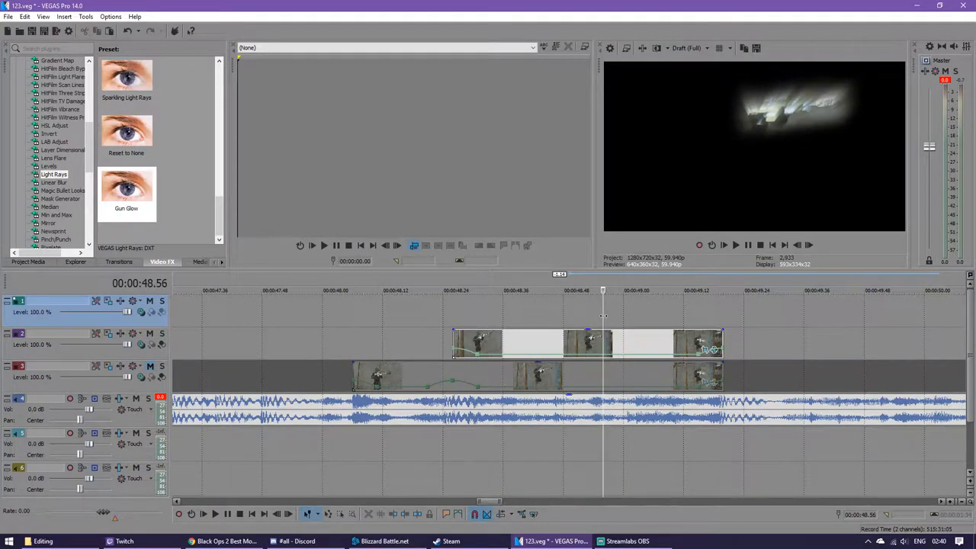
# Move the playhead and select Magic Bullet Looks in the Video FX browser.
pyautogui.click(573, 297)
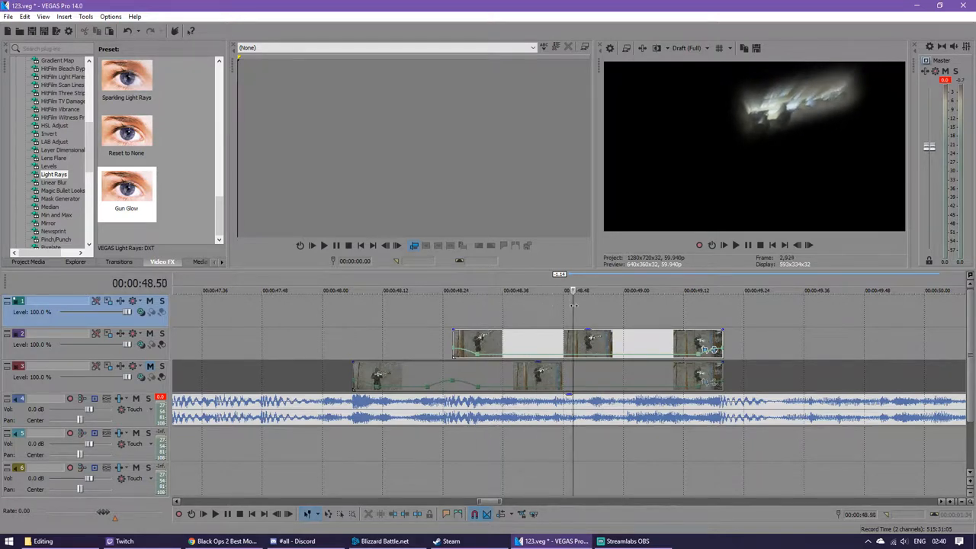
pyautogui.click(57, 190)
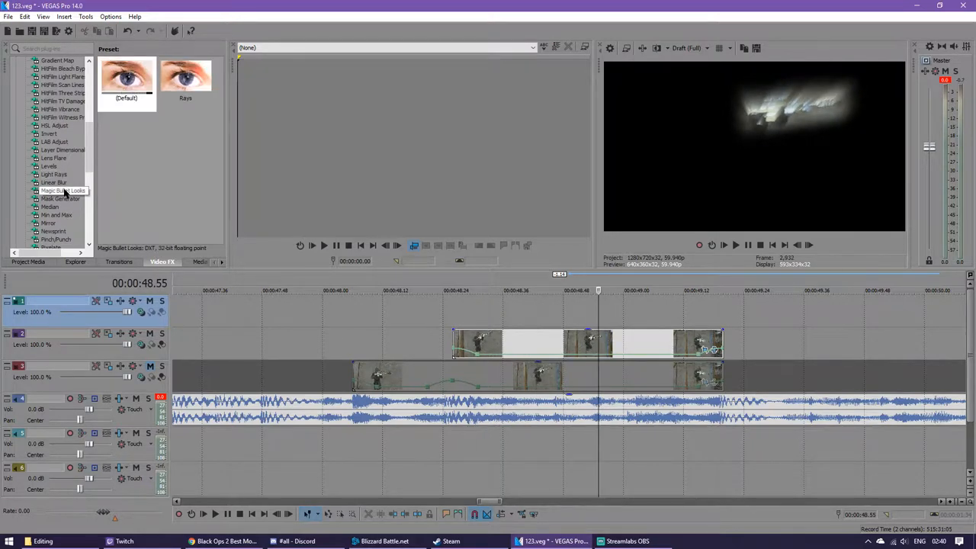
pyautogui.click(62, 190)
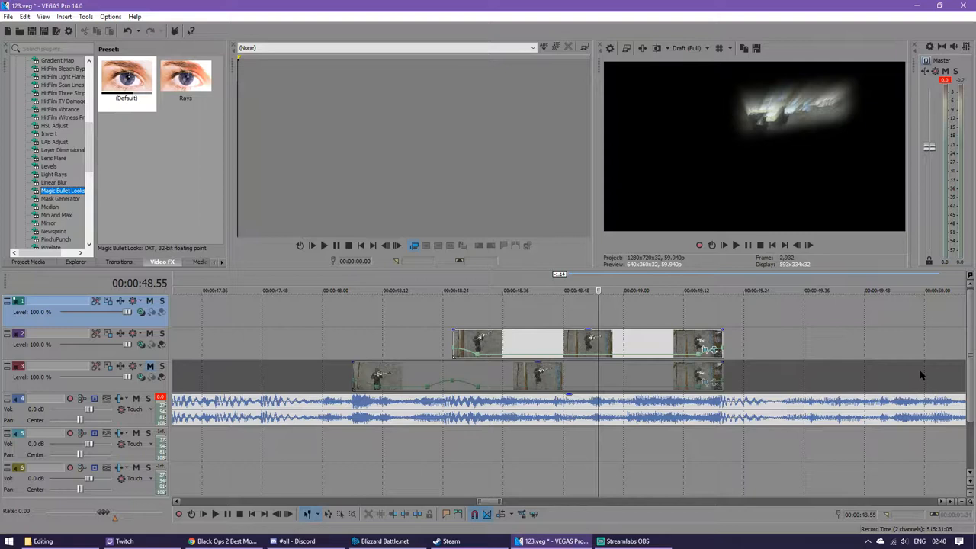
pyautogui.moveTo(452, 267)
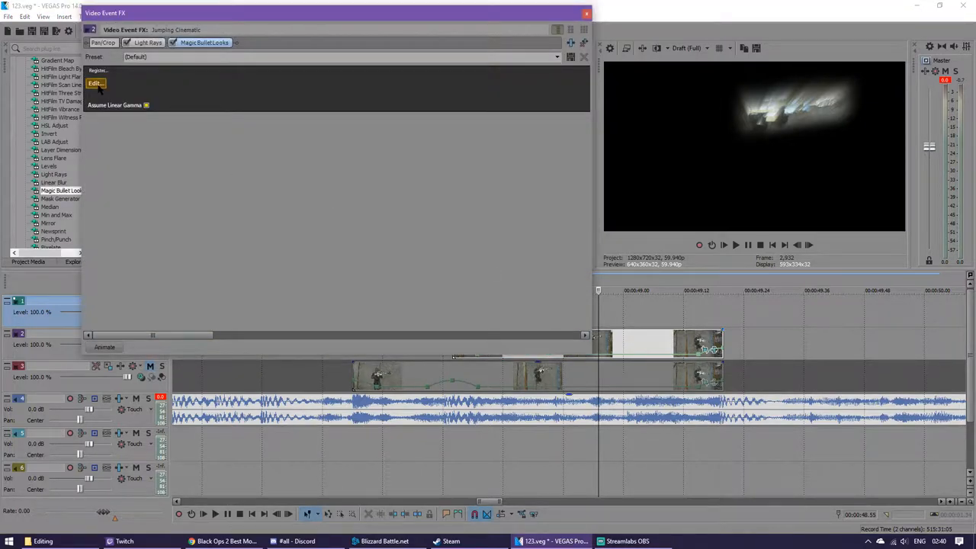
# Build a Diffusion, Edge Softness and blue-tinted Anamorphic Flare look and apply it.
pyautogui.click(95, 83)
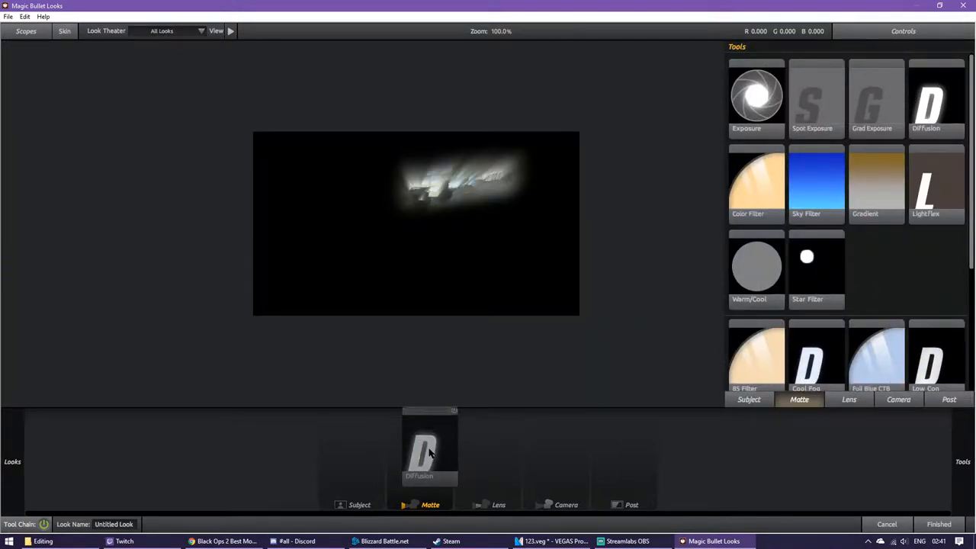
pyautogui.click(419, 454)
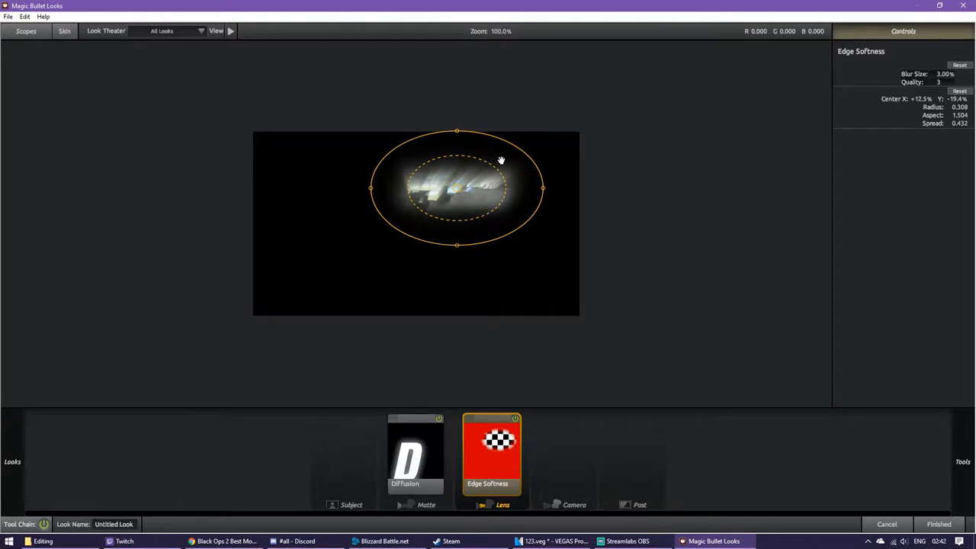
pyautogui.moveTo(937, 433)
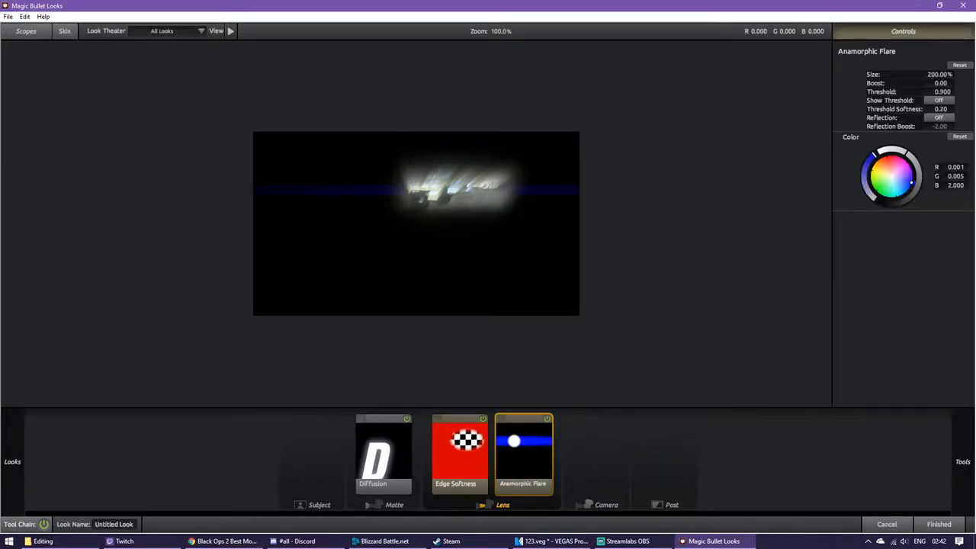
pyautogui.moveTo(855, 292)
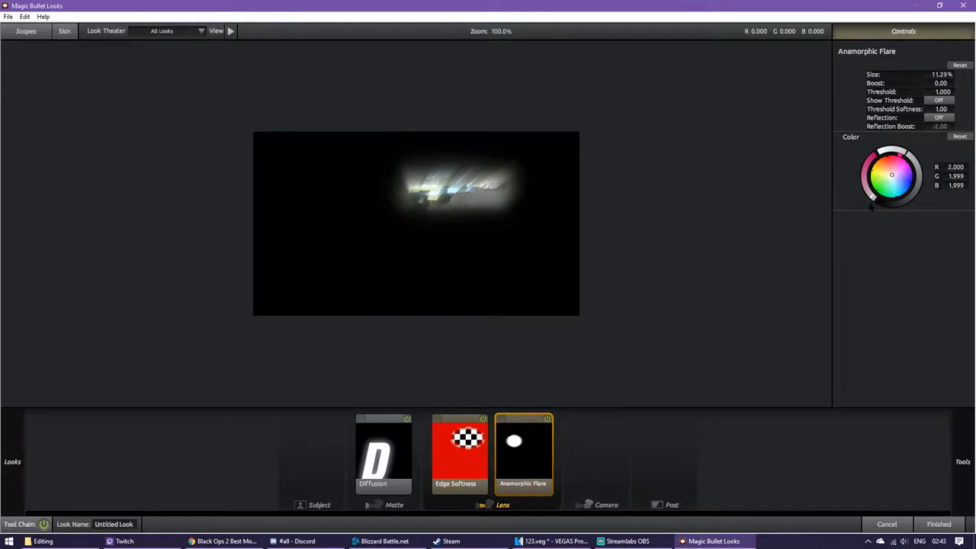
pyautogui.moveTo(649, 223)
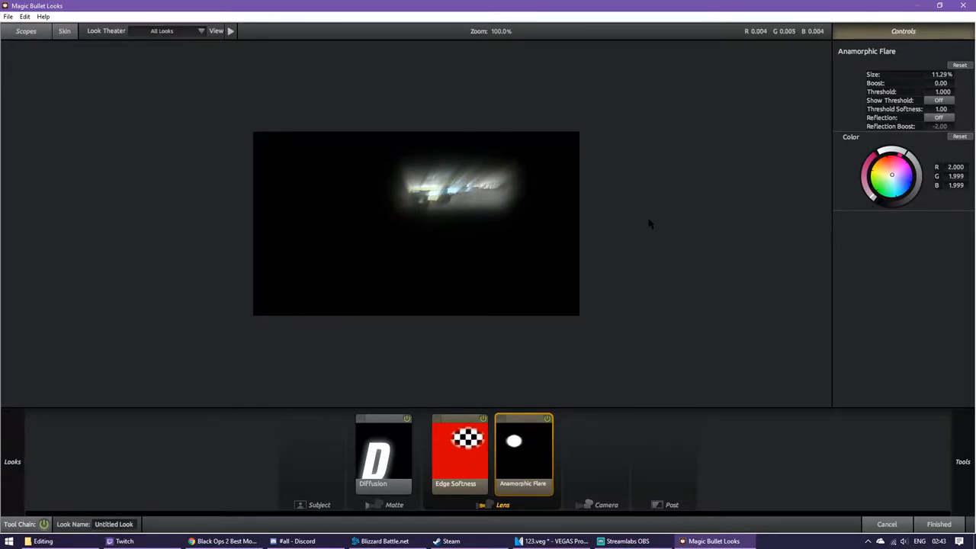
pyautogui.moveTo(891, 175); pyautogui.dragTo(900, 179)
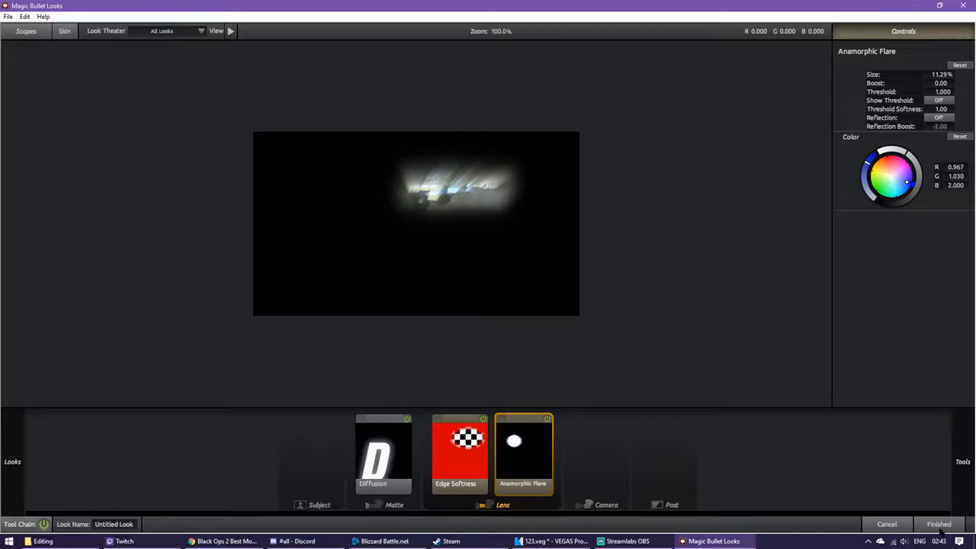
pyautogui.click(551, 540)
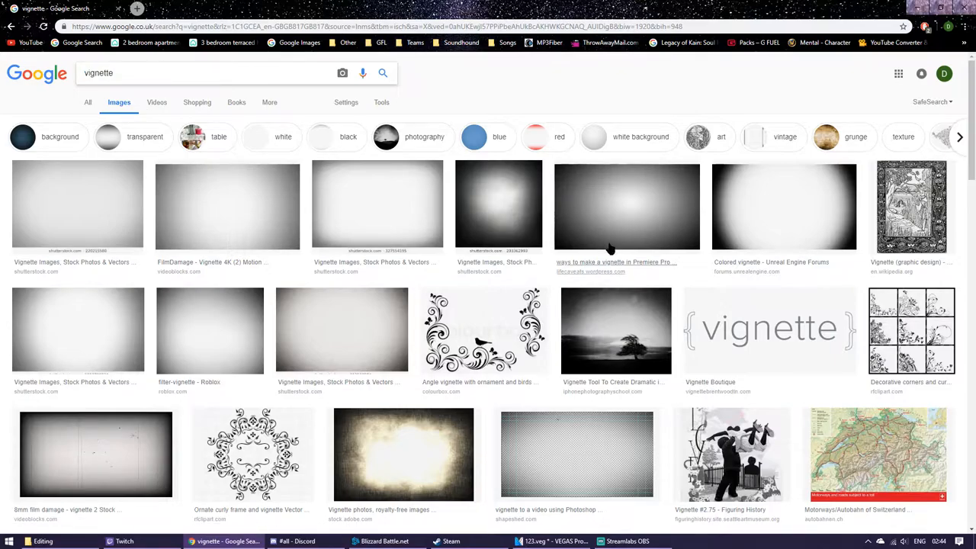
# Choose a dark vignette image from the Google Images results.
pyautogui.click(555, 540)
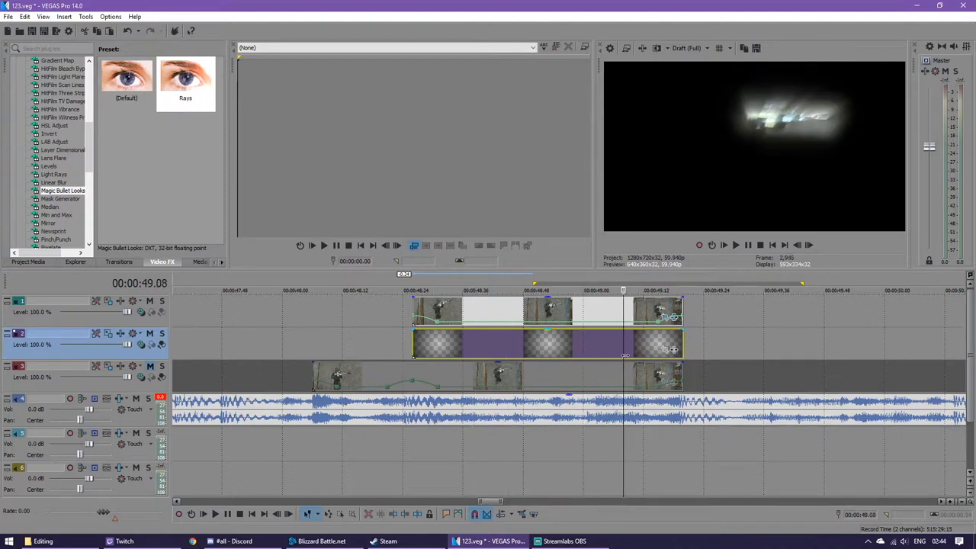
# Add opacity envelopes on tracks 1 and 2 rising across the gun event.
pyautogui.click(501, 290)
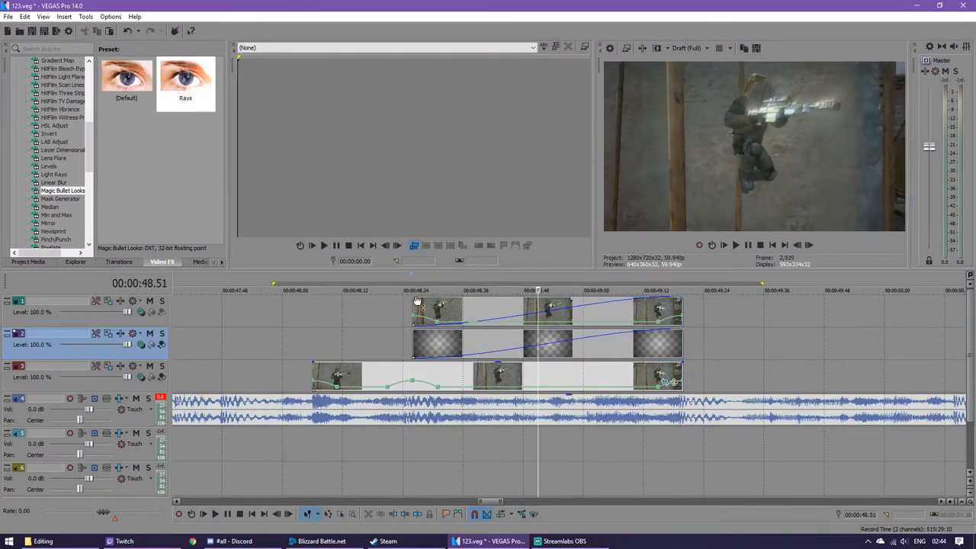
pyautogui.click(722, 245)
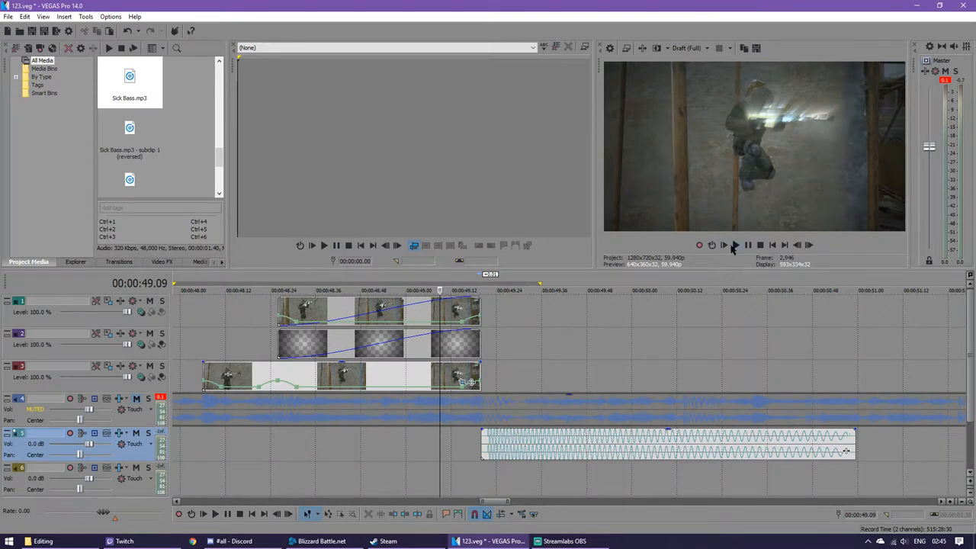
# Give the Sick Bass clip a fade-in, align it under the gun clips, and play back.
pyautogui.click(723, 245)
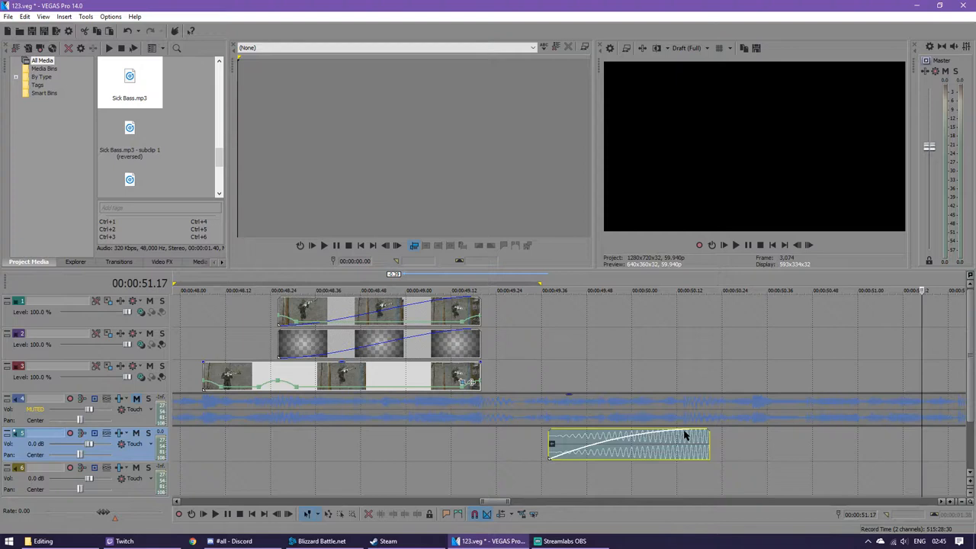
pyautogui.moveTo(685, 434); pyautogui.dragTo(686, 454)
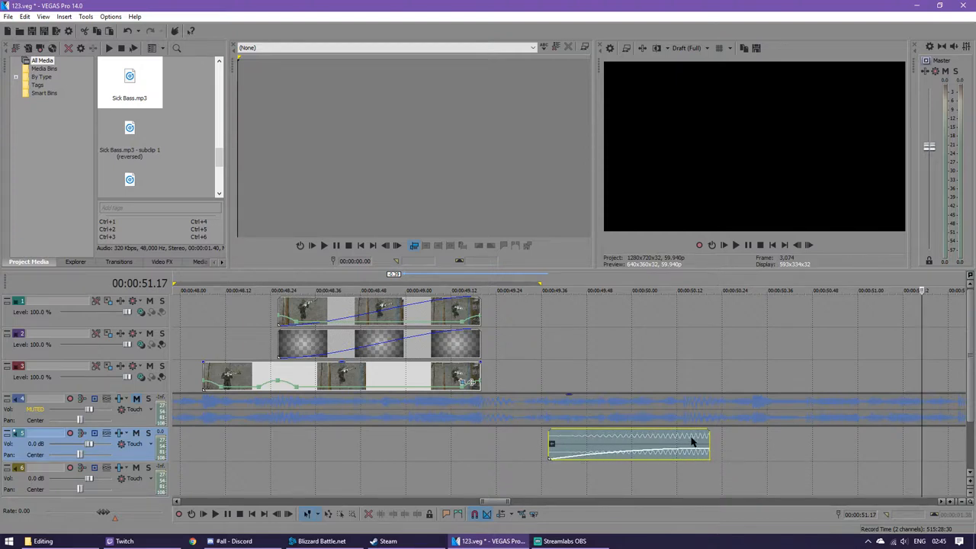
pyautogui.moveTo(628, 446); pyautogui.dragTo(401, 446)
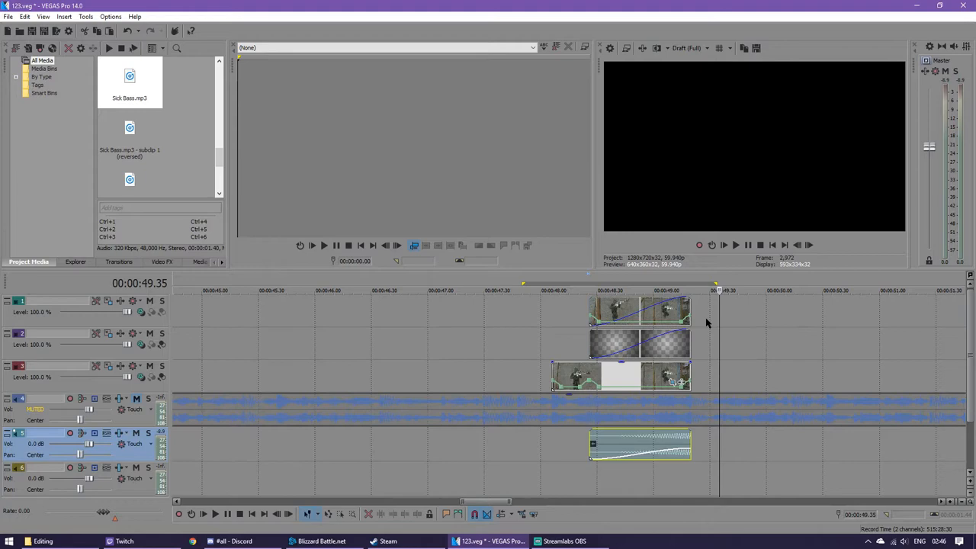
pyautogui.moveTo(747, 339)
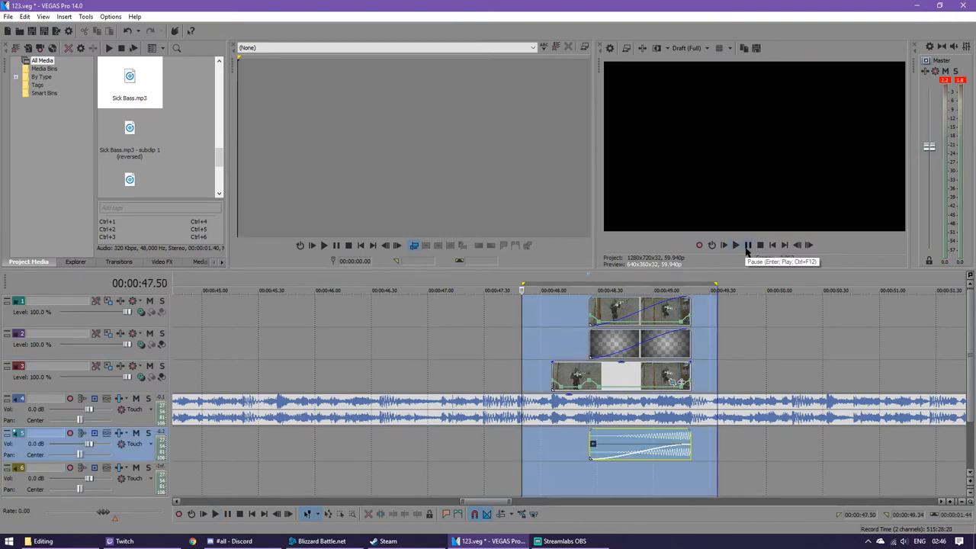
pyautogui.click(723, 244)
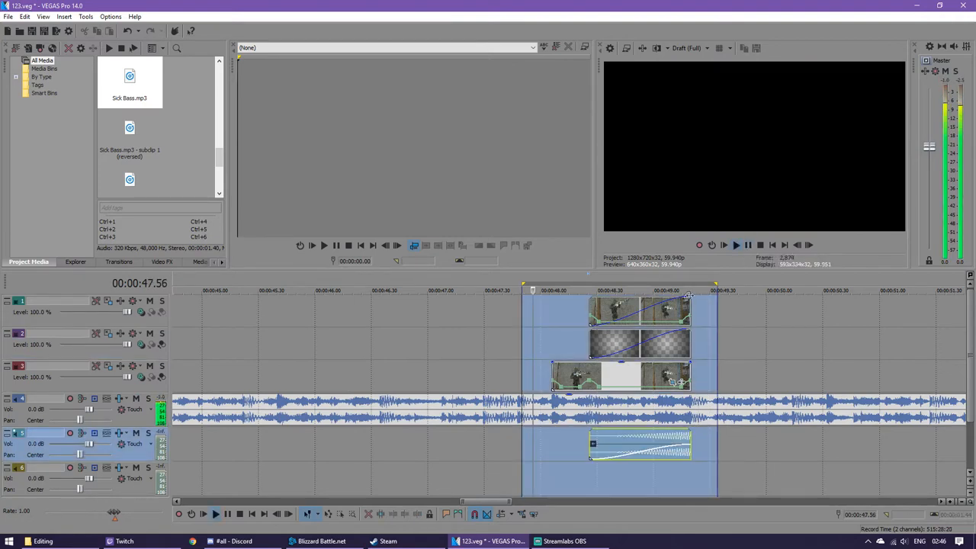